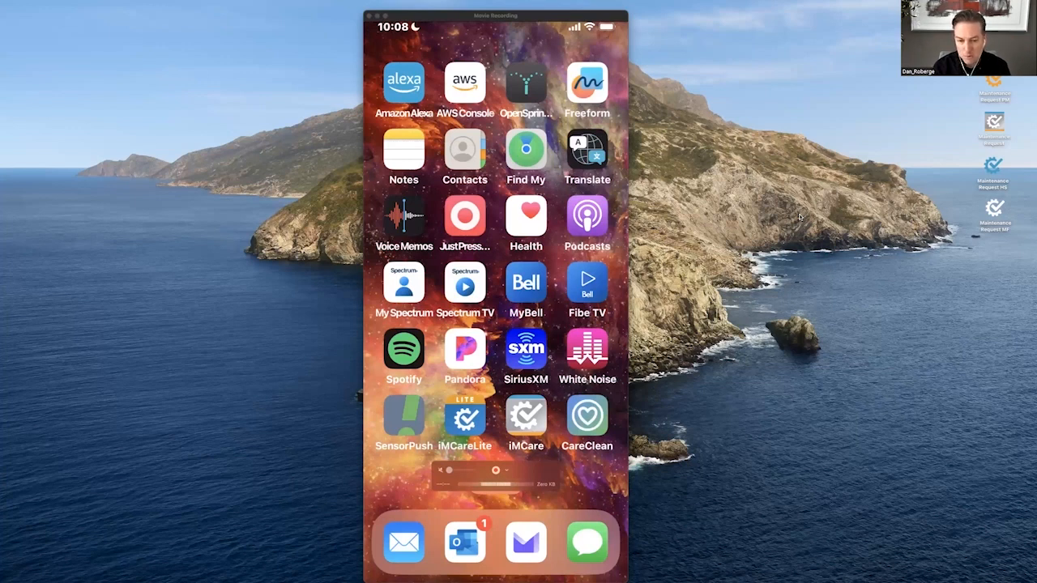
# Launch CareClean from the home screen to reach its sign-in screen.
pyautogui.click(586, 416)
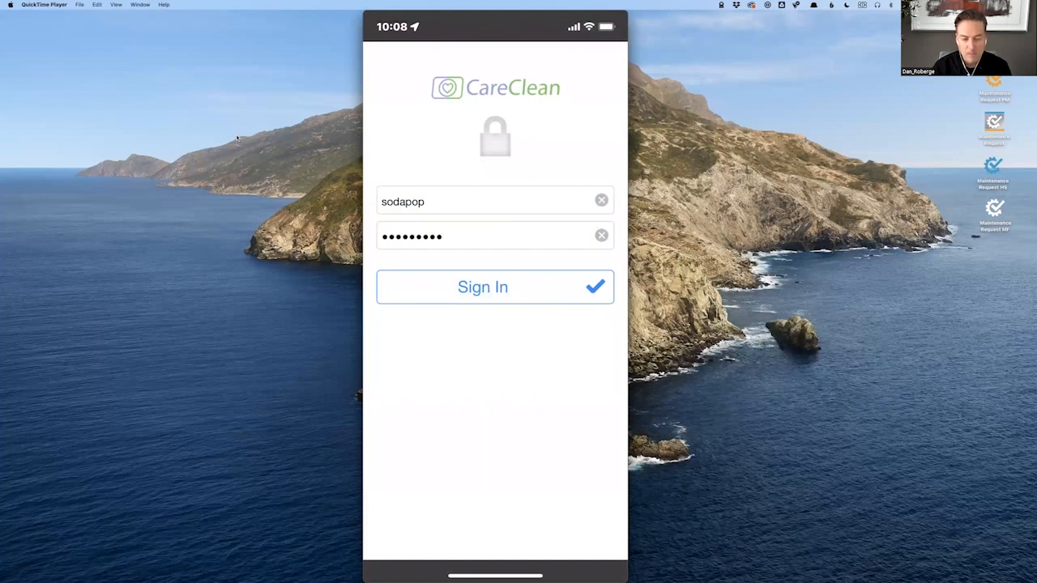
# Sign in and scroll through Friday, Jan 13's cleaning tasks into the evening.
pyautogui.click(494, 287)
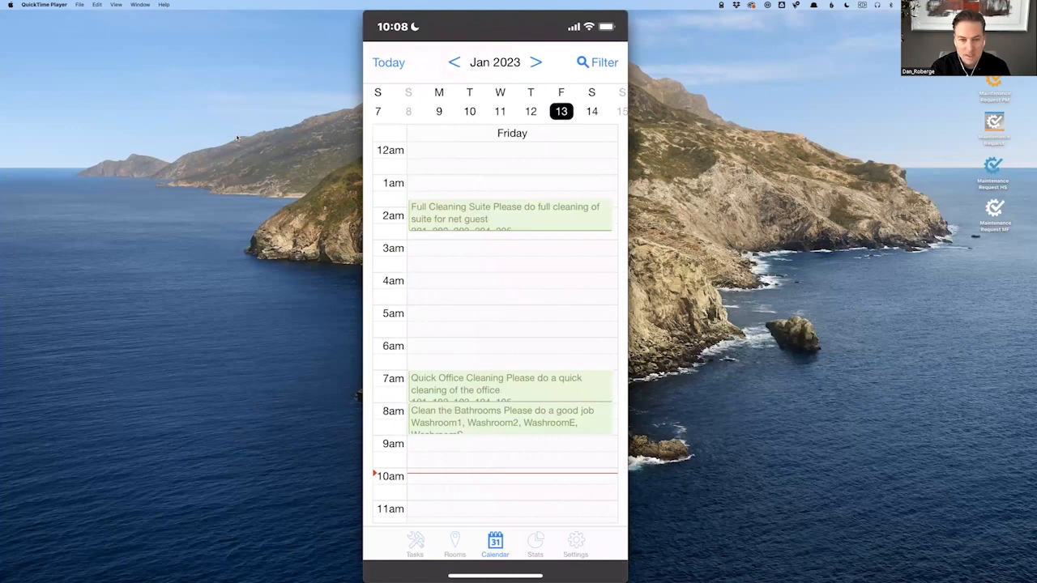
pyautogui.scroll(-3)
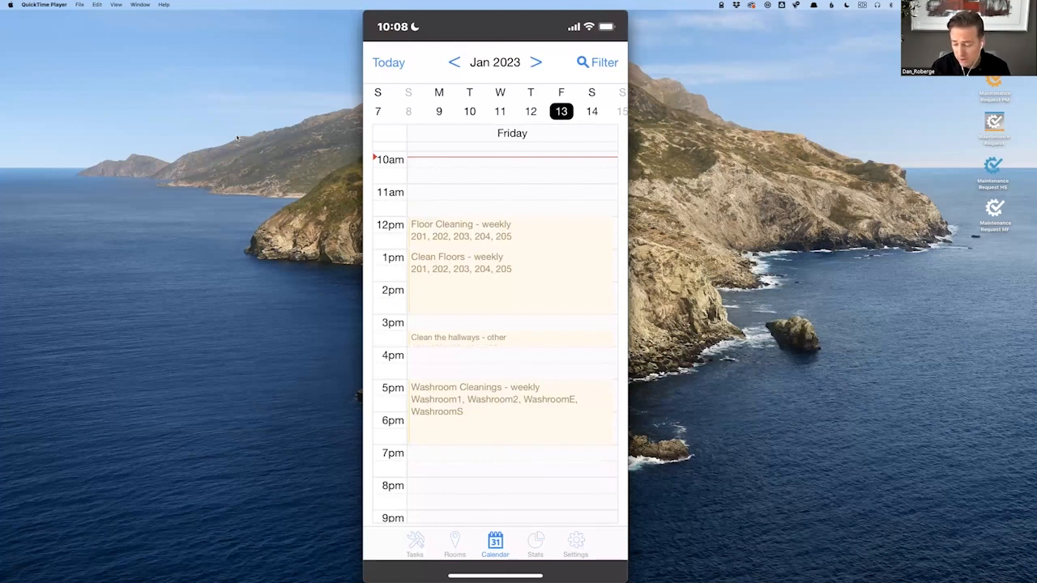
# View Thursday 12 and Tuesday 10 in the week strip, then return to Friday 13.
pyautogui.click(454, 61)
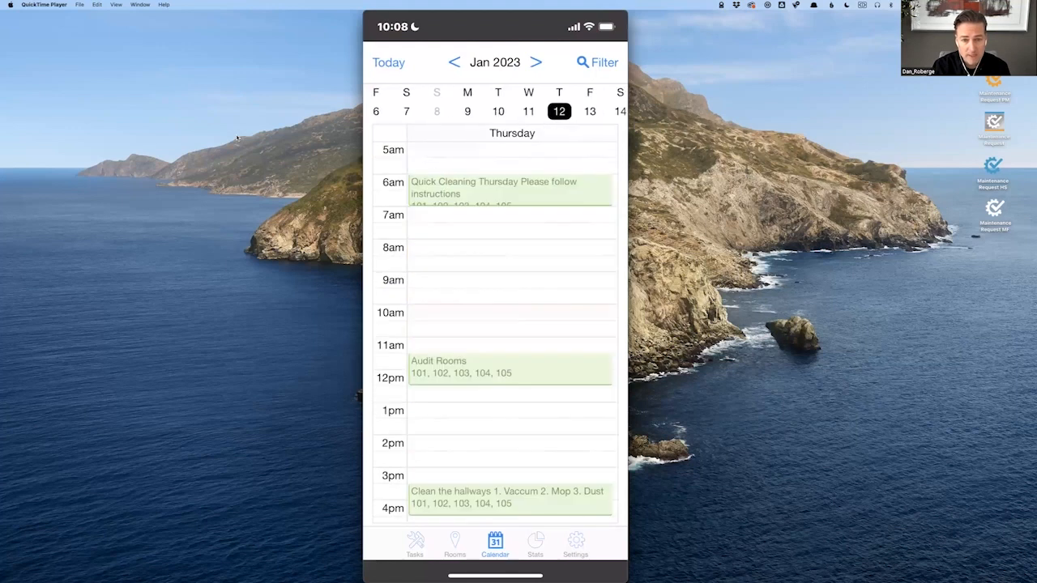
pyautogui.click(499, 110)
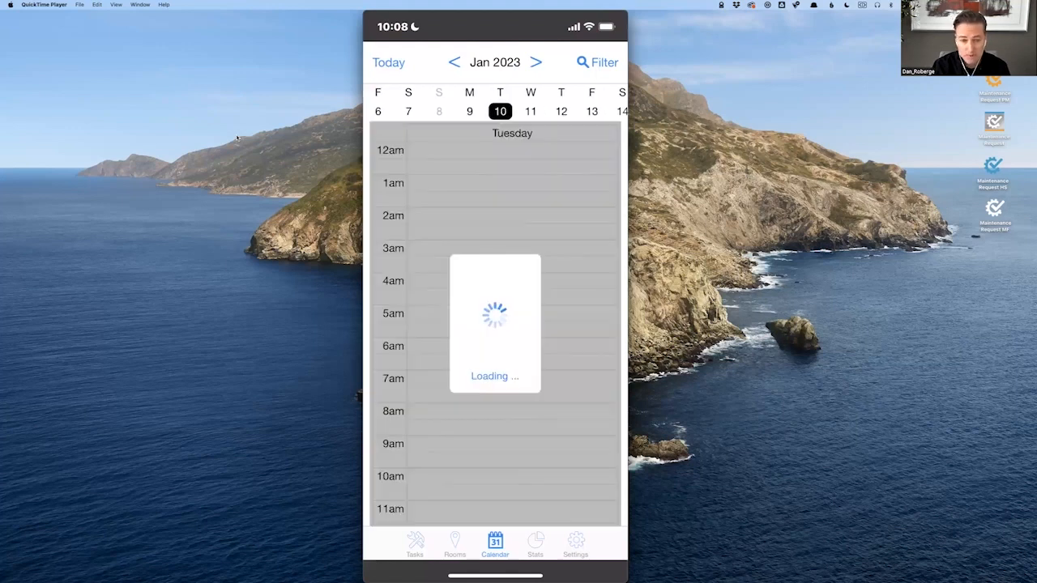
pyautogui.click(534, 62)
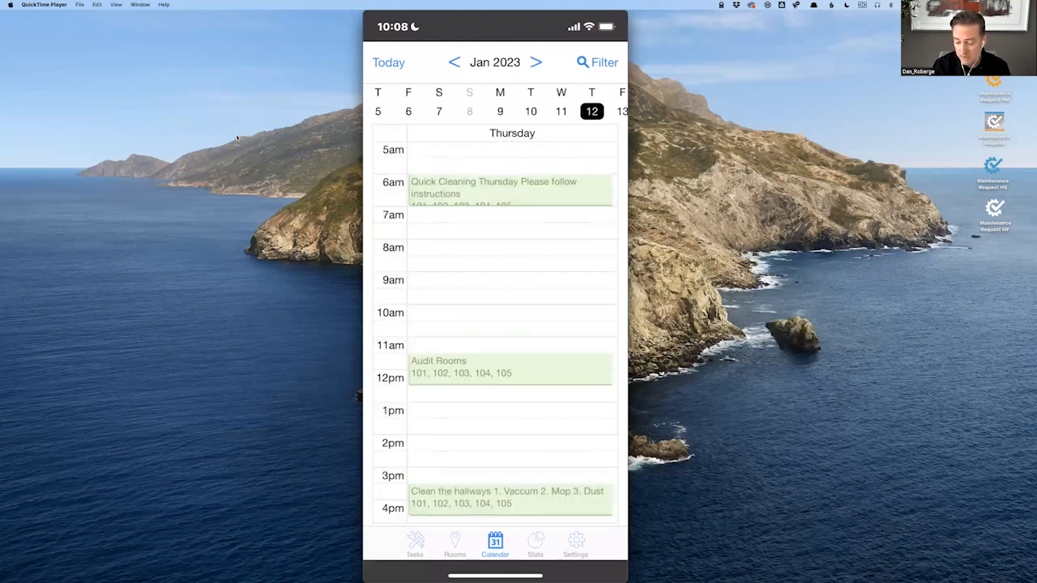
pyautogui.click(535, 62)
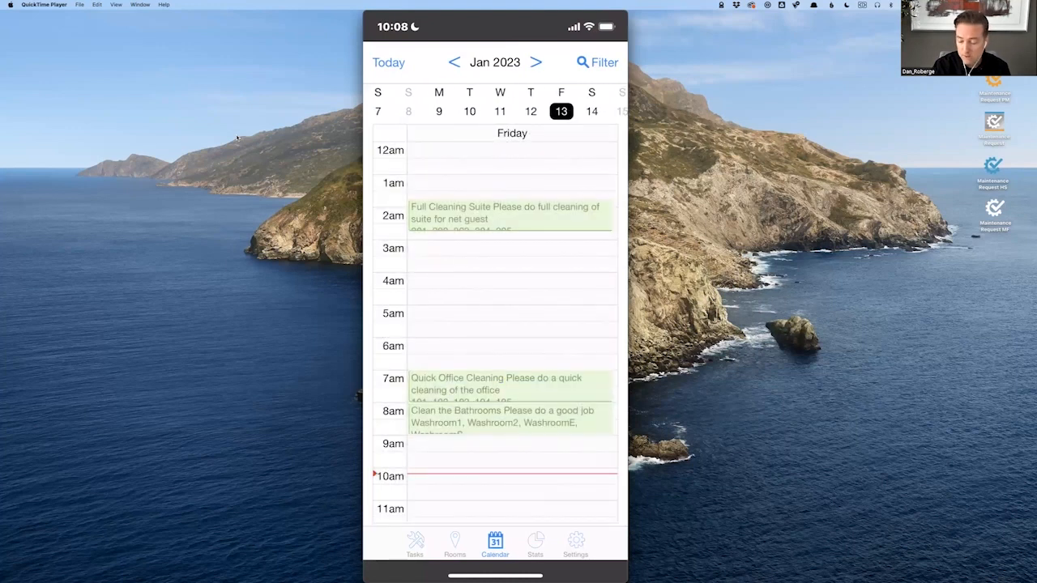
pyautogui.click(596, 62)
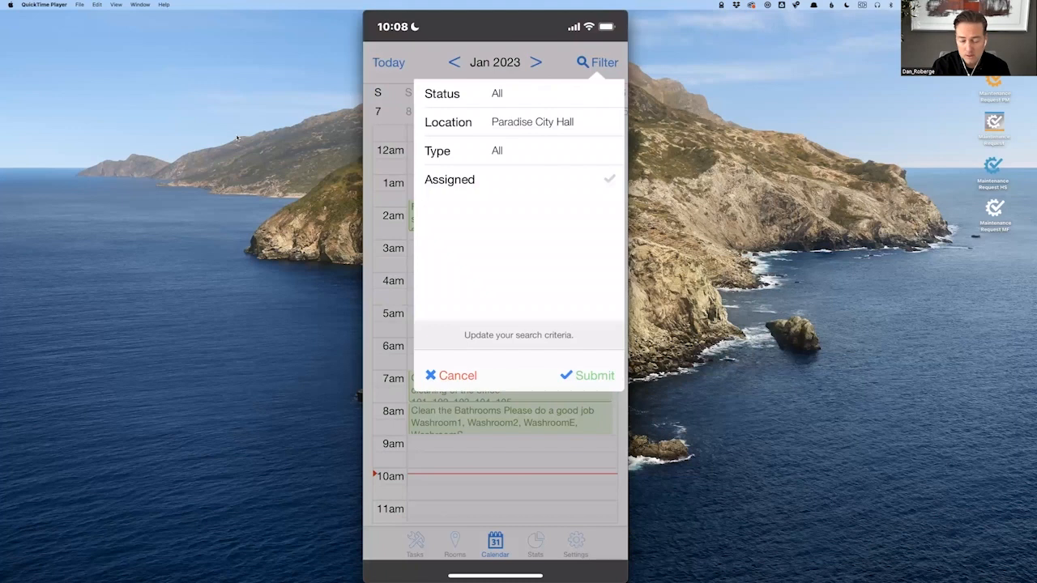
# Cancel the Filter panel without submitting, leaving Friday's schedule showing.
pyautogui.click(496, 151)
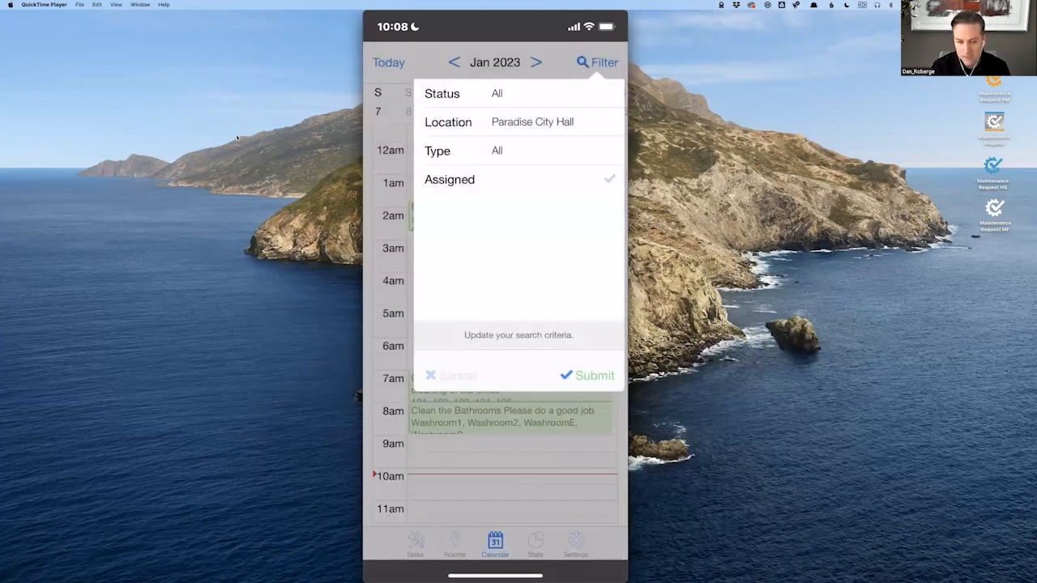
pyautogui.click(586, 375)
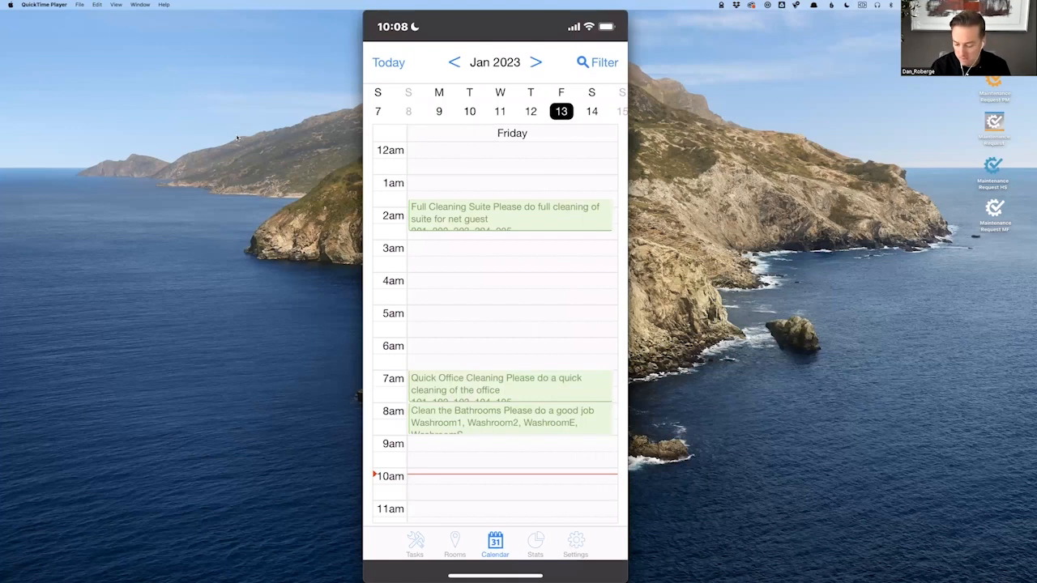
# Switch to the Rooms list and scroll through today's rooms.
pyautogui.click(454, 543)
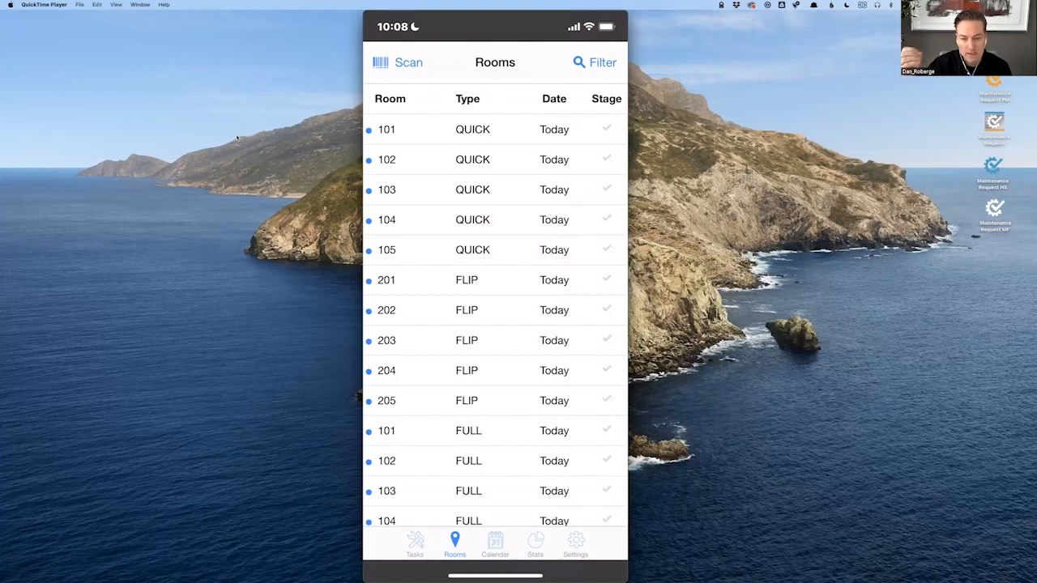
pyautogui.scroll(-3)
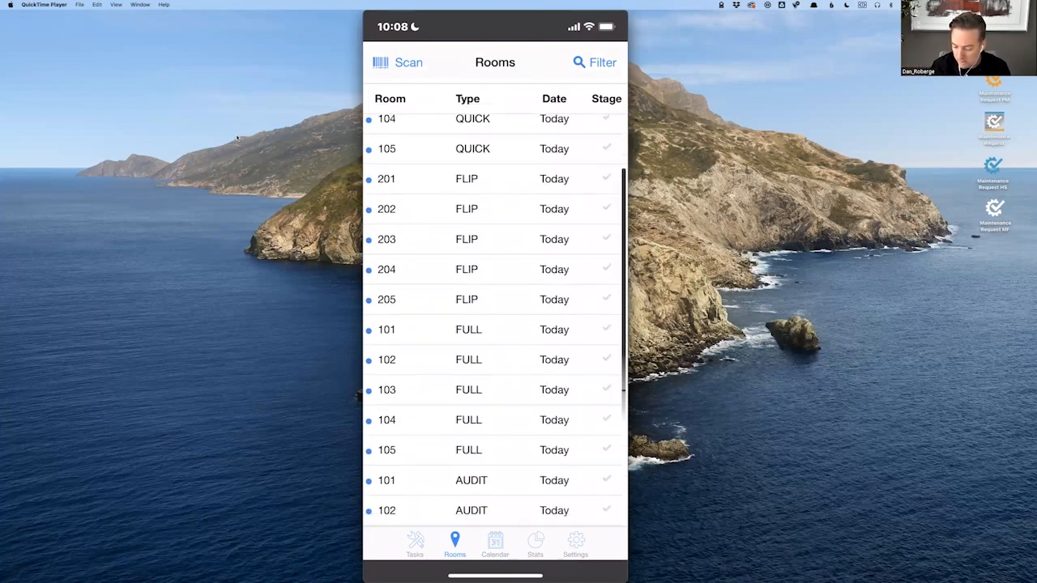
pyautogui.scroll(-3)
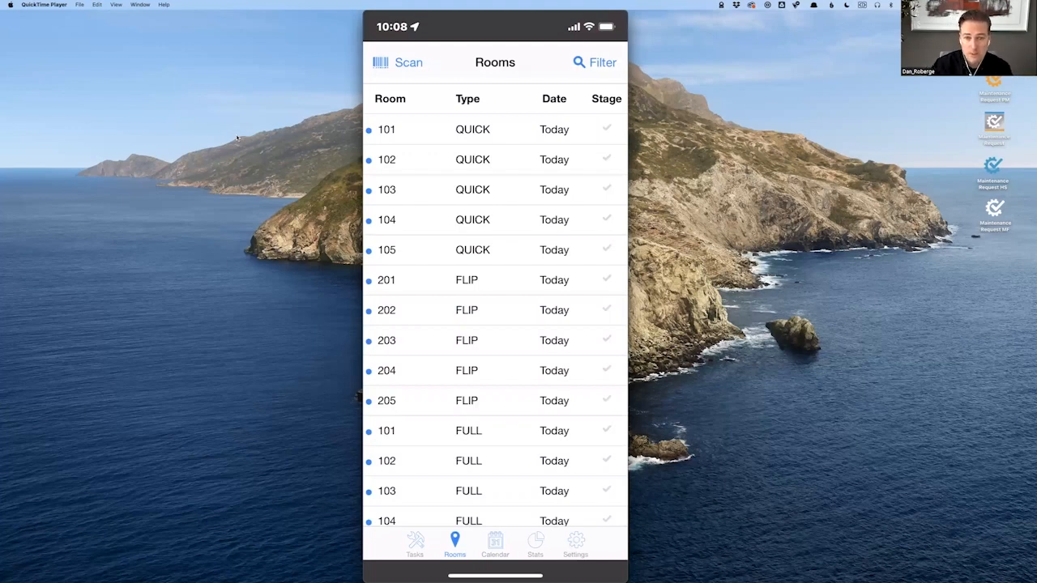
# Bring up the filter options for the Rooms list.
pyautogui.click(595, 62)
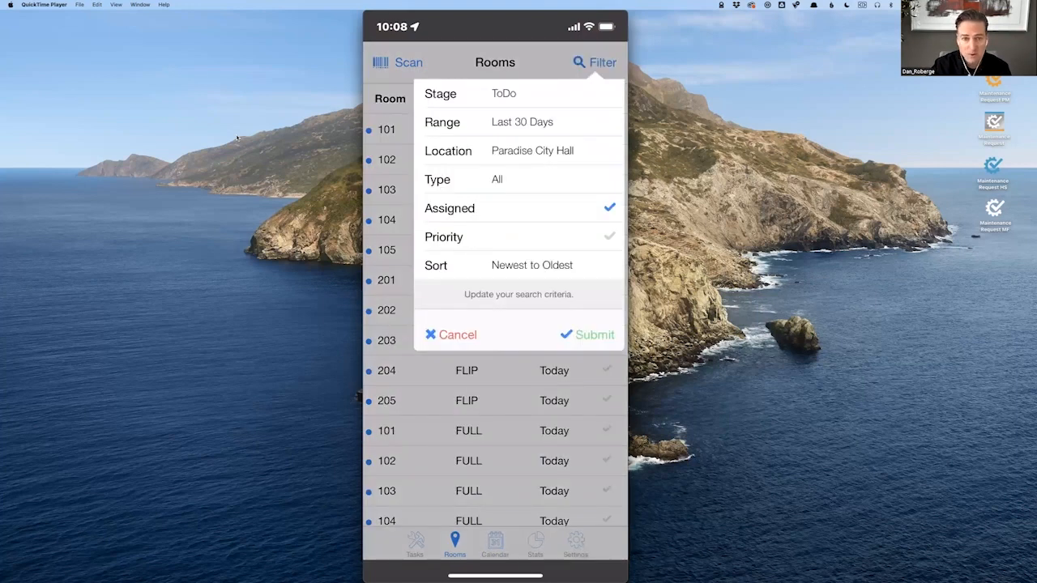